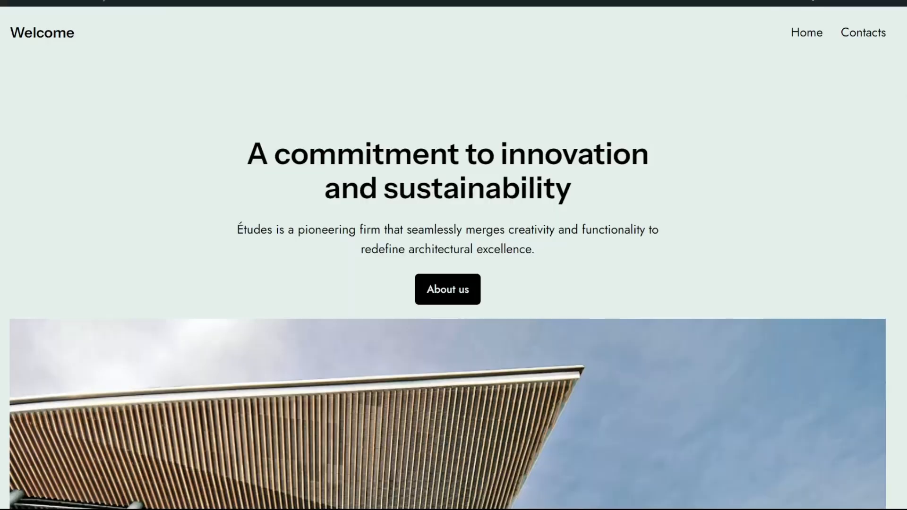
Step: Scroll through the filezilla-project.org homepage overview
{"action": "scroll", "scroll_direction": "down", "scroll_amount": 3}
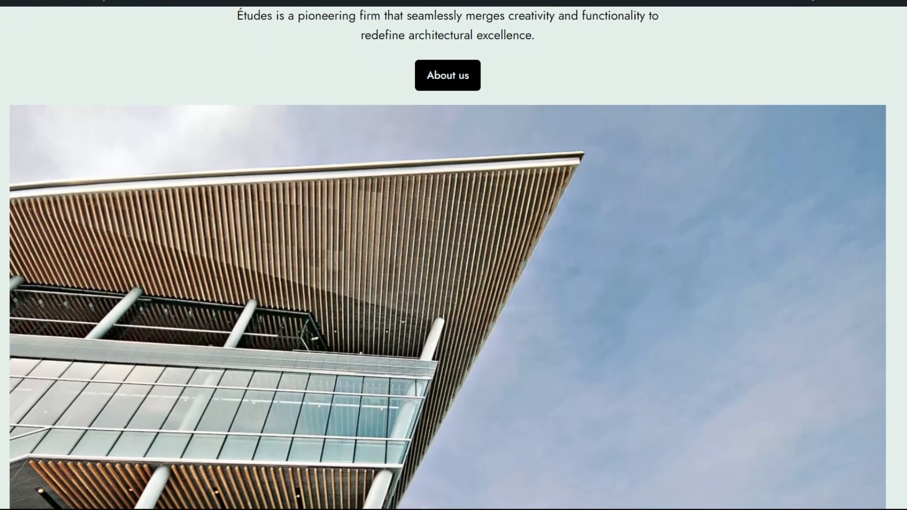
{"action": "scroll", "scroll_direction": "down", "scroll_amount": 3}
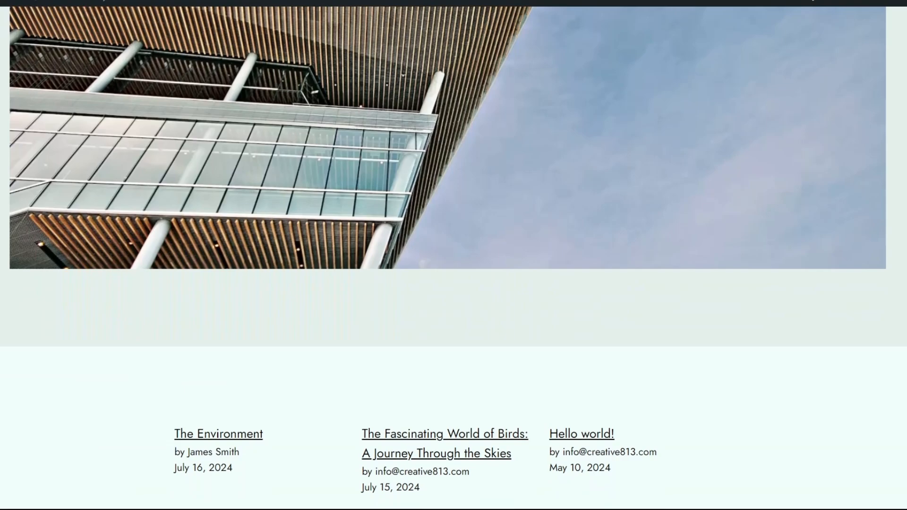
{"action": "scroll", "scroll_direction": "down", "scroll_amount": 3}
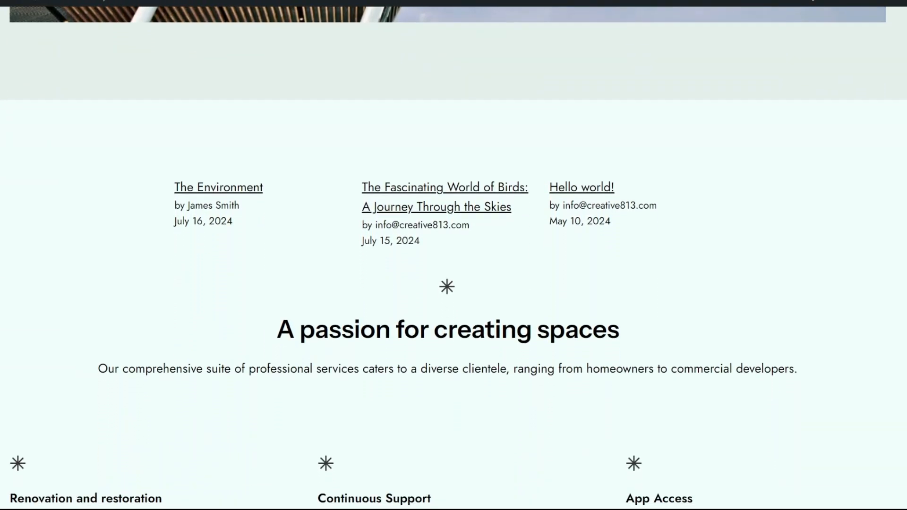
{"action": "scroll", "scroll_direction": "down", "scroll_amount": 3}
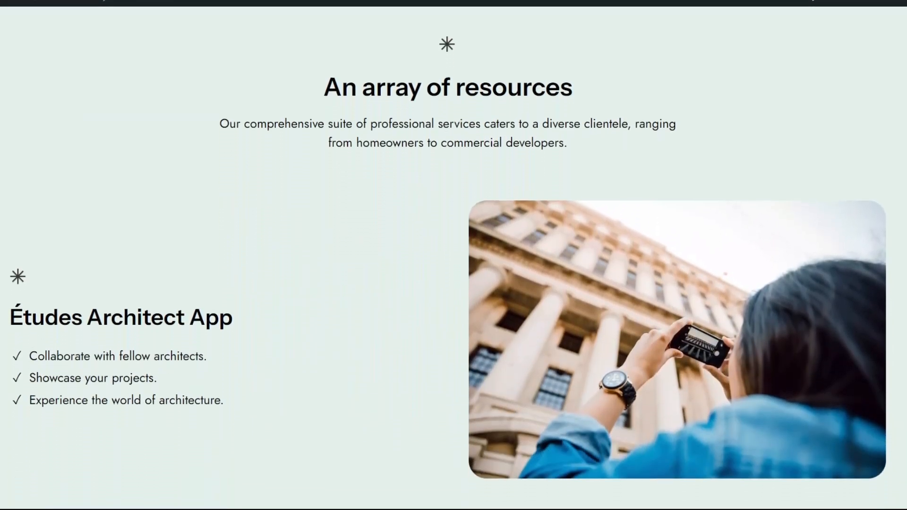
{"action": "scroll", "scroll_direction": "down", "scroll_amount": 3}
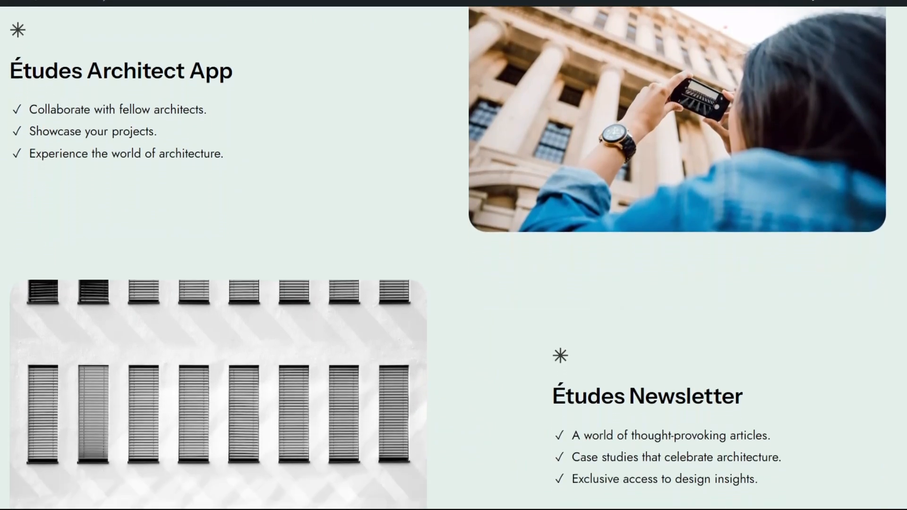
{"action": "scroll", "scroll_direction": "down", "scroll_amount": 3}
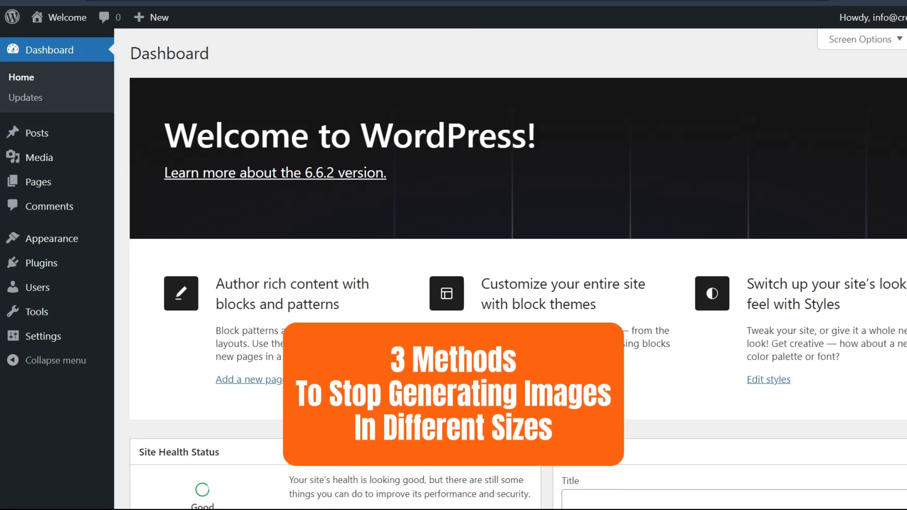
{"action": "scroll", "scroll_direction": "down", "scroll_amount": 3}
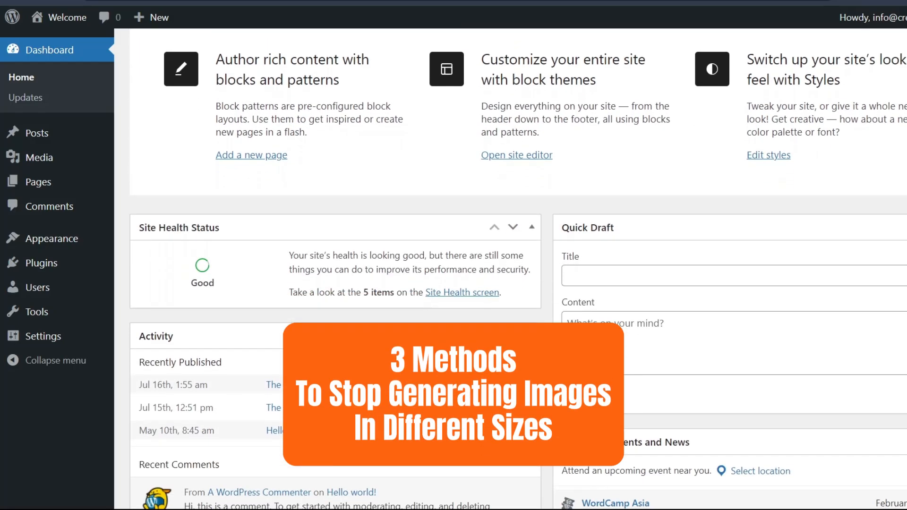
{"action": "scroll", "scroll_direction": "up", "scroll_amount": 3}
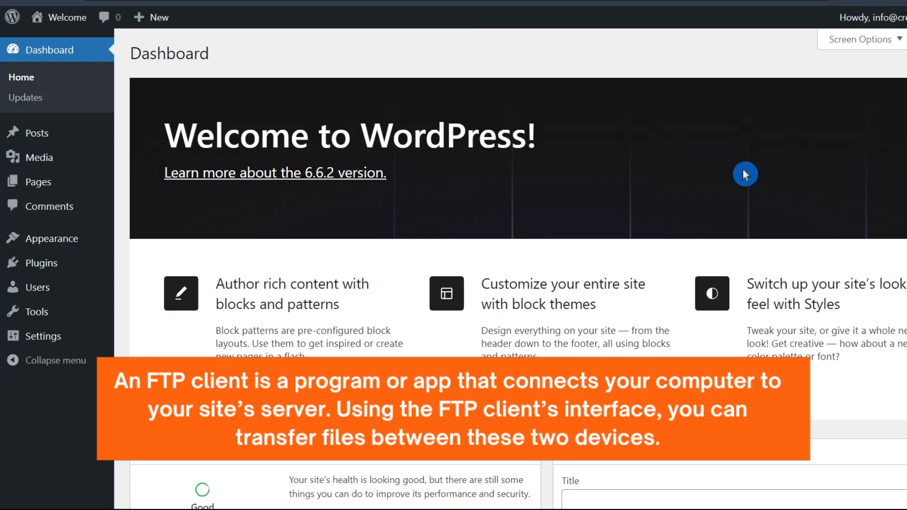
{"action": "mouse_move", "coordinate": [39, 158]}
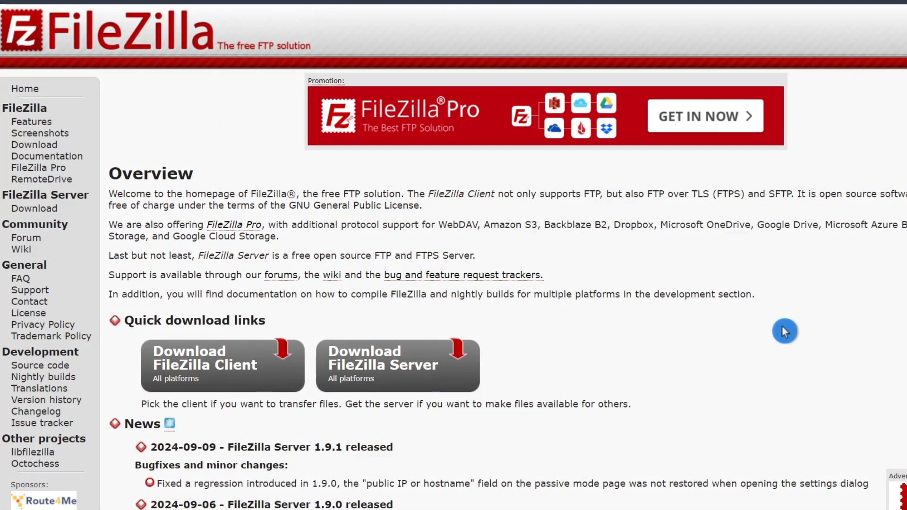
Step: Reach the FileZilla Client download page for 64-bit Windows
{"action": "left_click", "coordinate": [205, 364]}
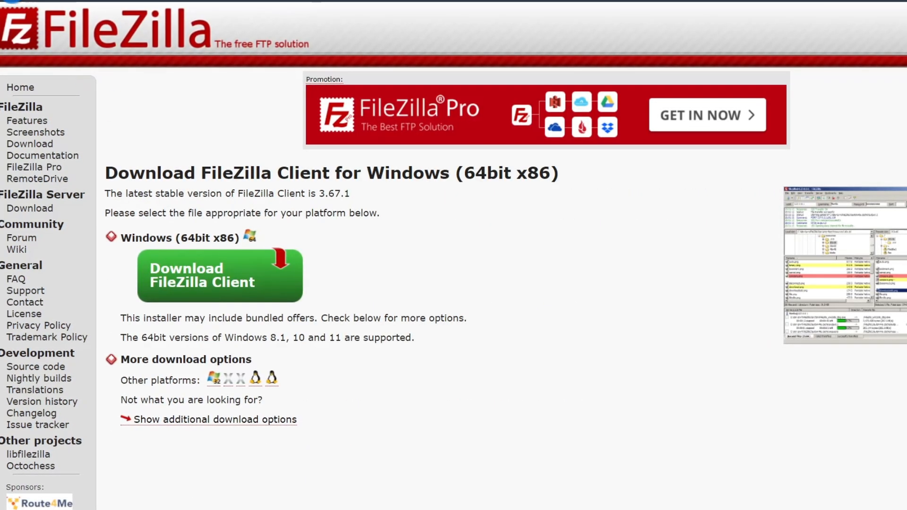
{"action": "left_click", "coordinate": [20, 87]}
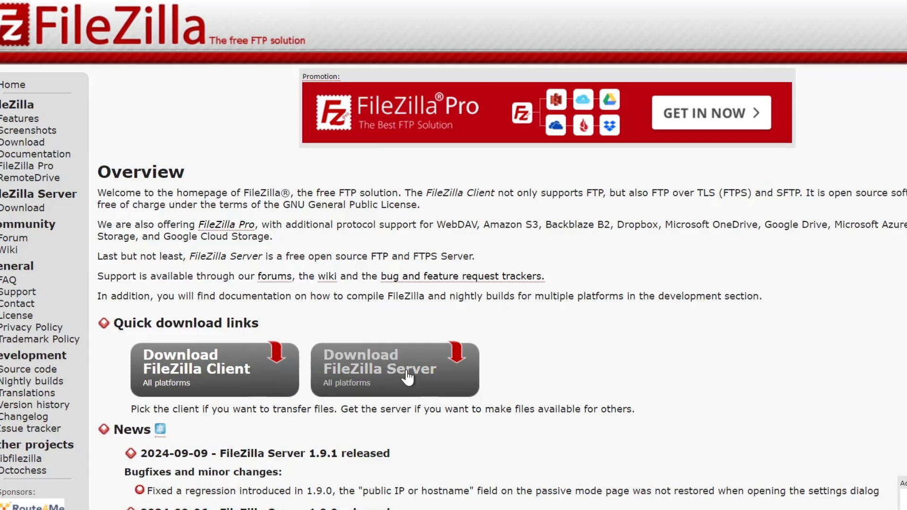
{"action": "left_click", "coordinate": [214, 370]}
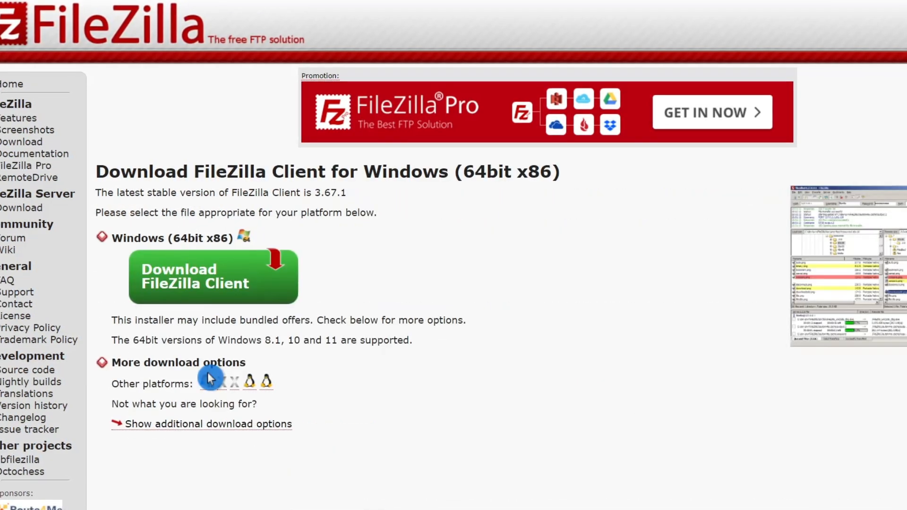
{"action": "mouse_move", "coordinate": [223, 298]}
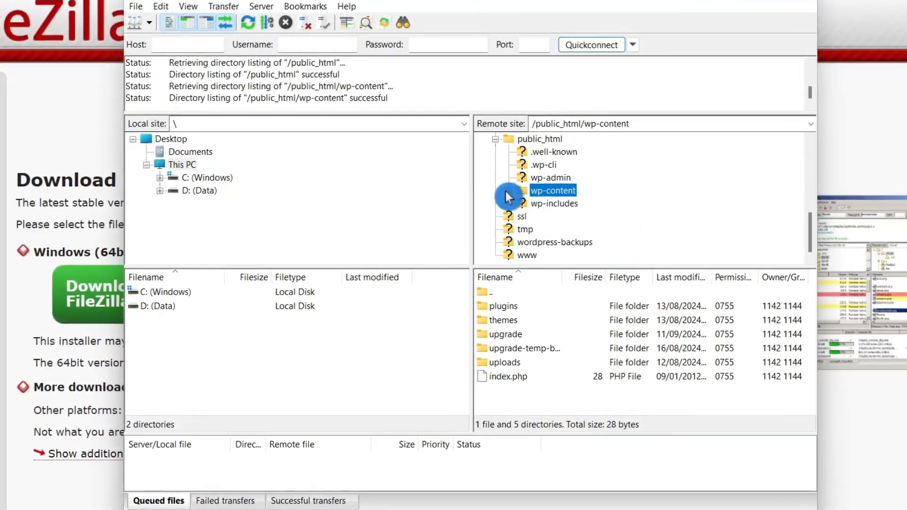
Step: Expand the remote wp-content folder under public_html to list its subfolders
{"action": "left_click", "coordinate": [509, 189]}
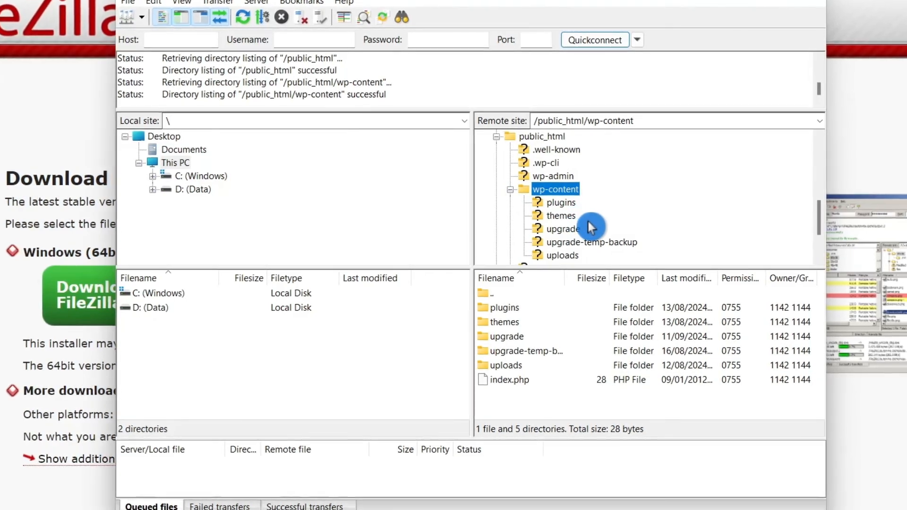
{"action": "scroll", "scroll_direction": "up", "scroll_amount": 3}
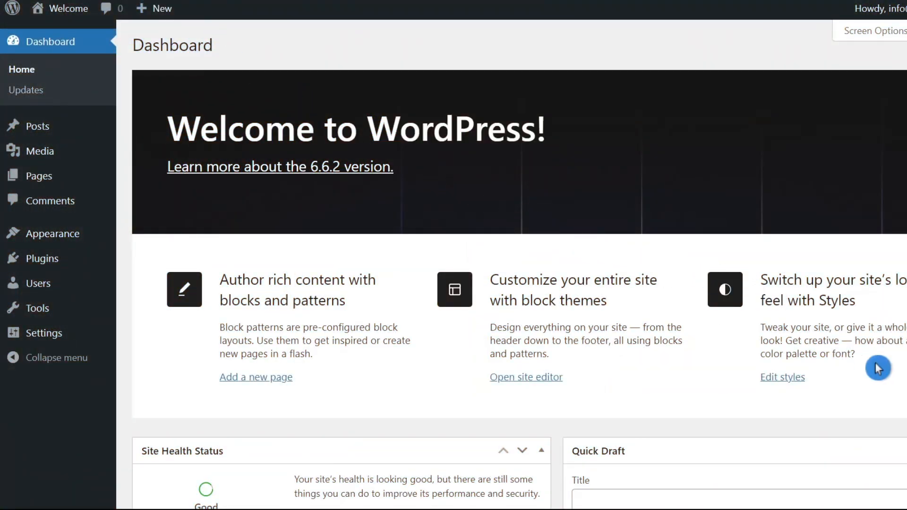
{"action": "mouse_move", "coordinate": [193, 396]}
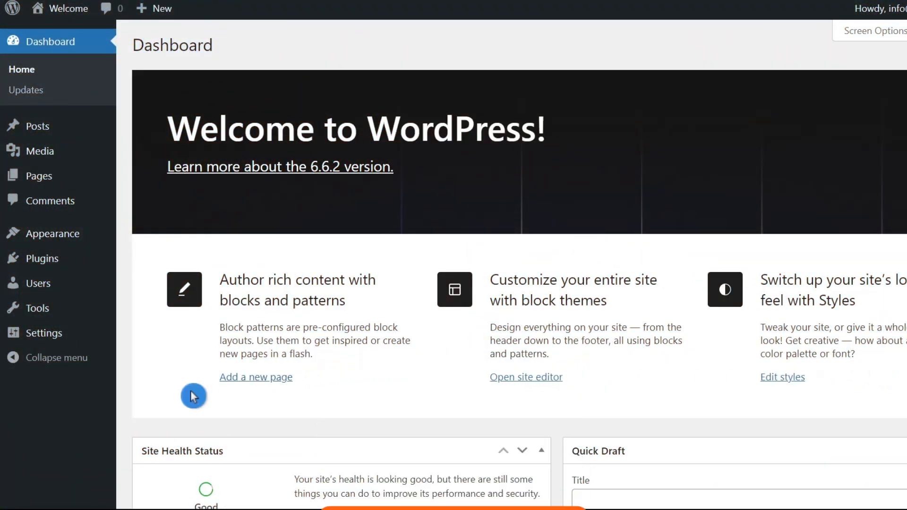
{"action": "mouse_move", "coordinate": [159, 405]}
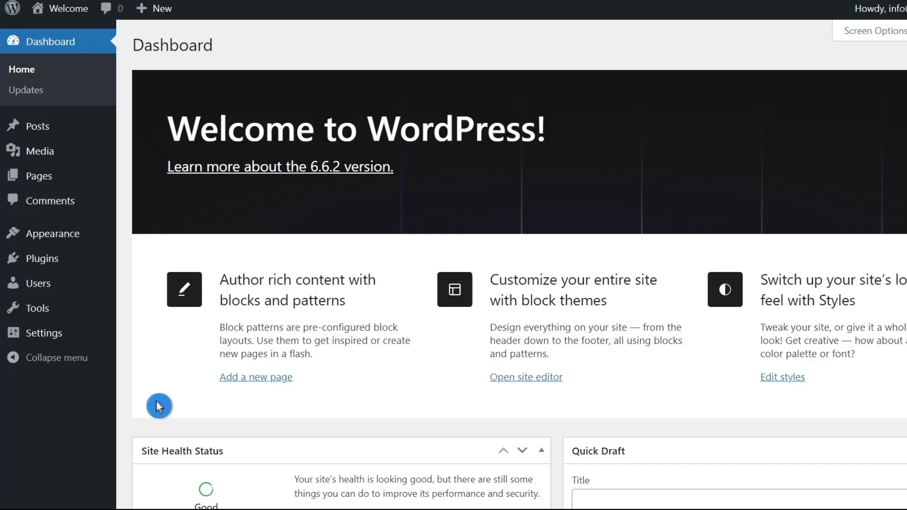
{"action": "mouse_move", "coordinate": [156, 421]}
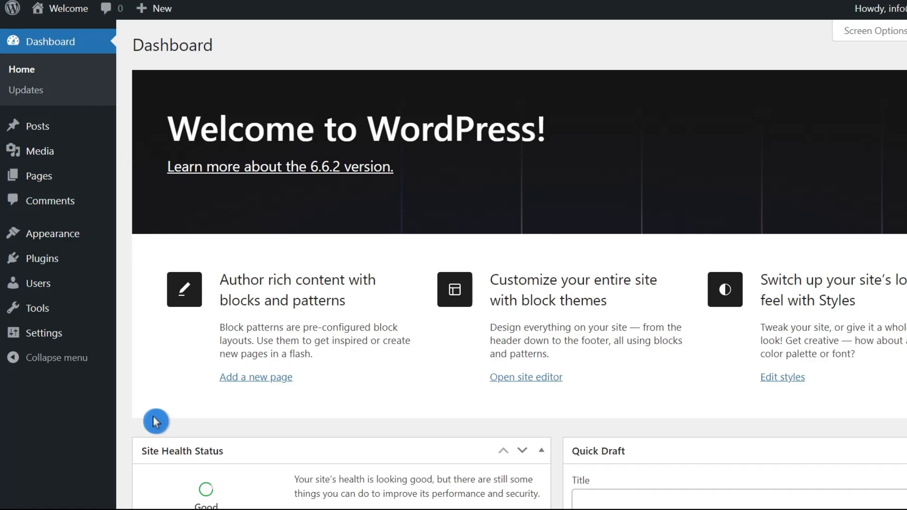
{"action": "mouse_move", "coordinate": [56, 418]}
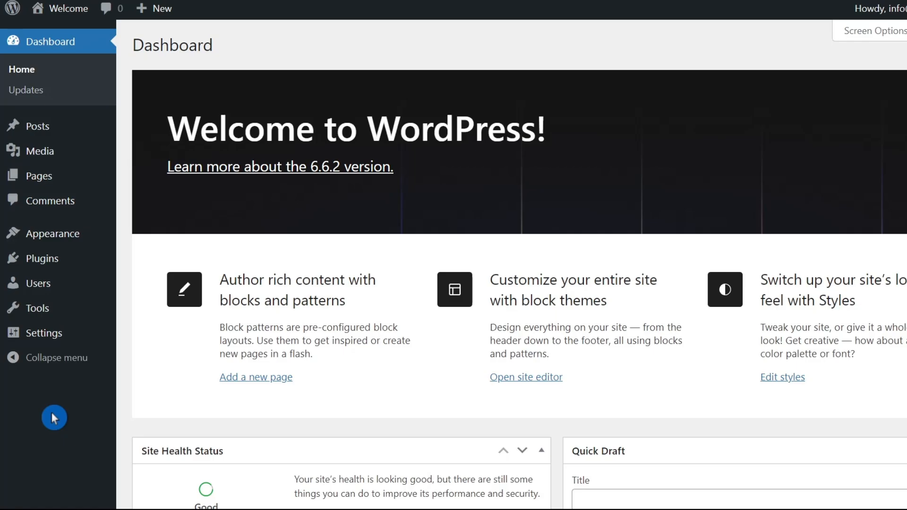
{"action": "mouse_move", "coordinate": [42, 335]}
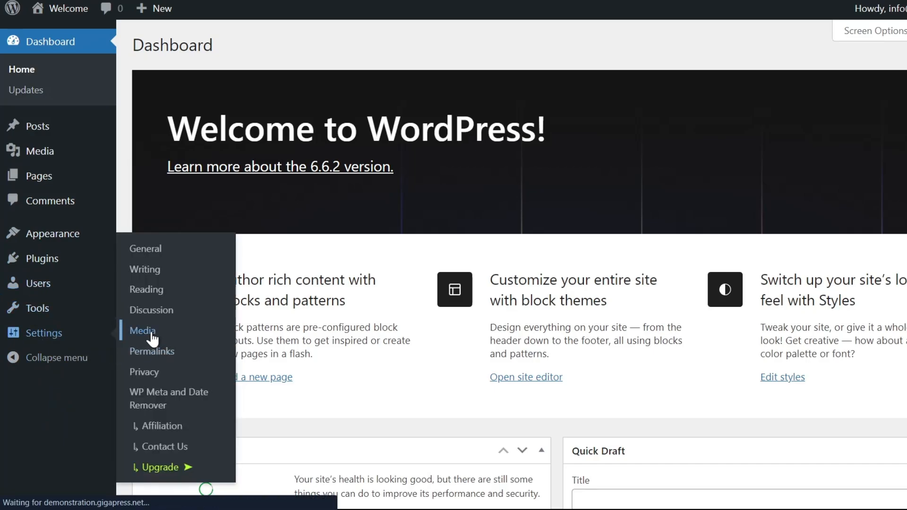
Step: Save the zeroed image sizes on Settings > Media and return to the dashboard
{"action": "left_click", "coordinate": [141, 331]}
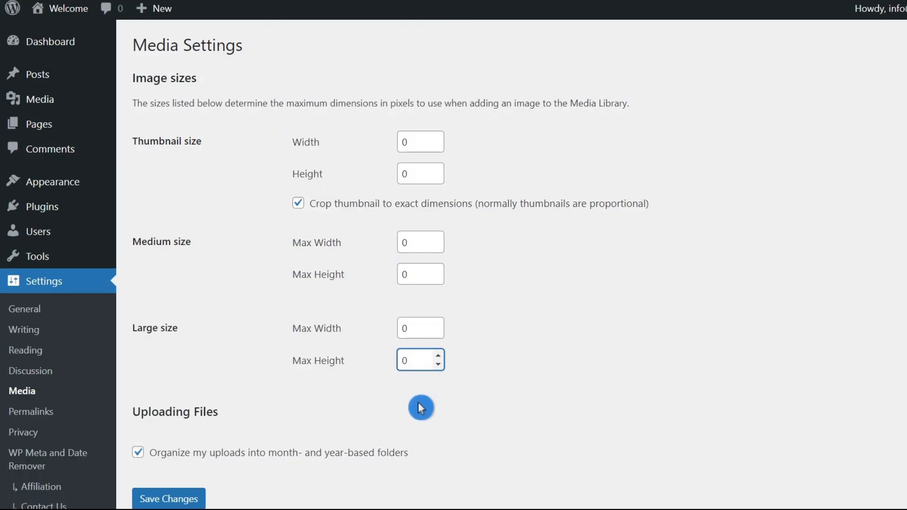
{"action": "scroll", "scroll_direction": "down", "scroll_amount": 3}
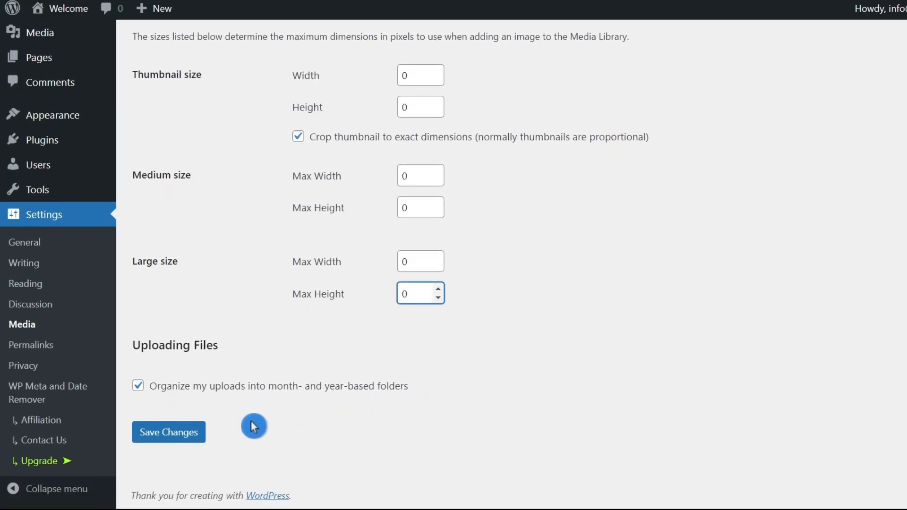
{"action": "mouse_move", "coordinate": [180, 455]}
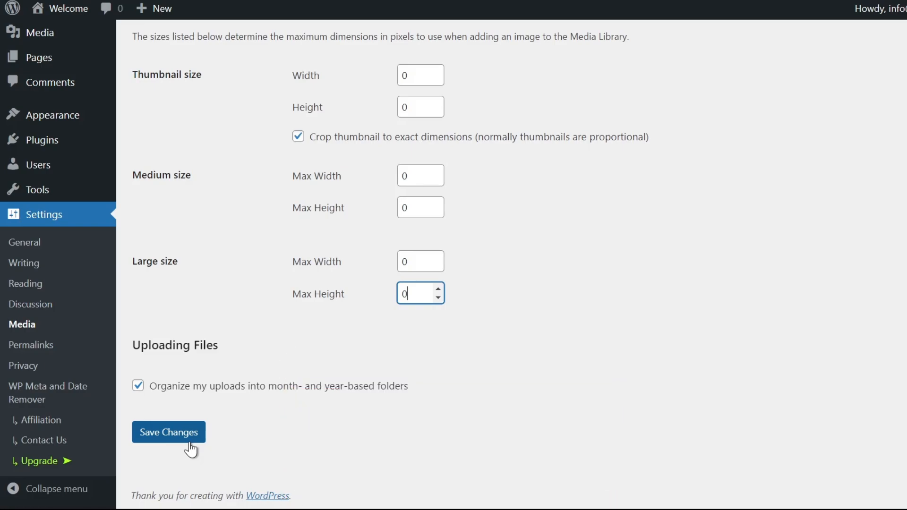
{"action": "mouse_move", "coordinate": [694, 329]}
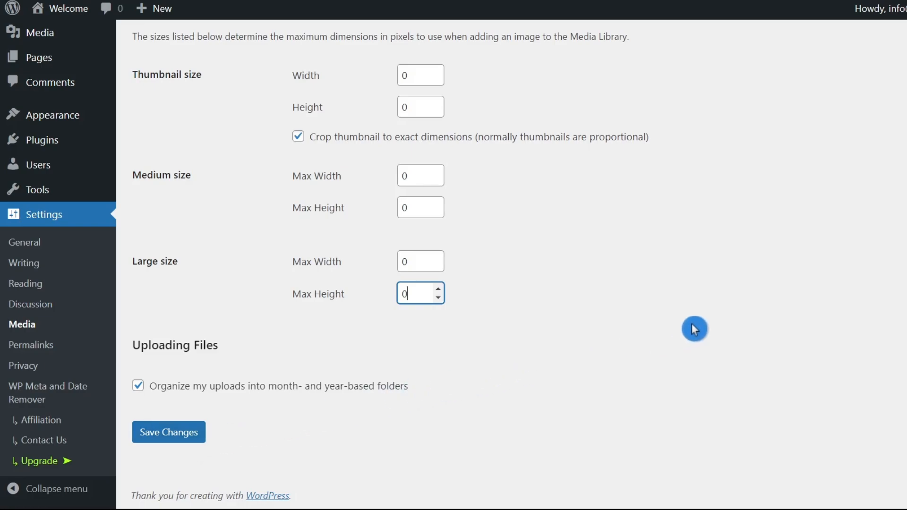
{"action": "scroll", "scroll_direction": "up", "scroll_amount": 3}
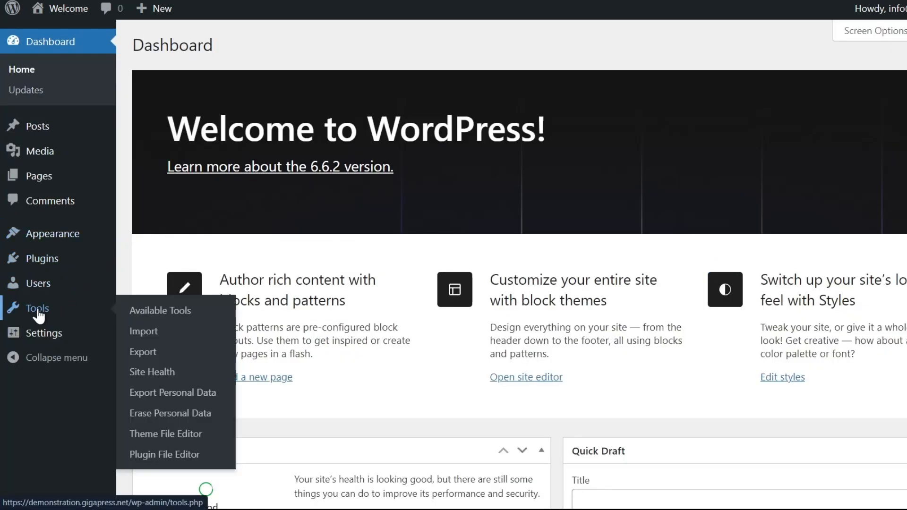
Step: Open Twenty Twenty-Four's functions.php via Tools > Theme File Editor
{"action": "left_click", "coordinate": [165, 434]}
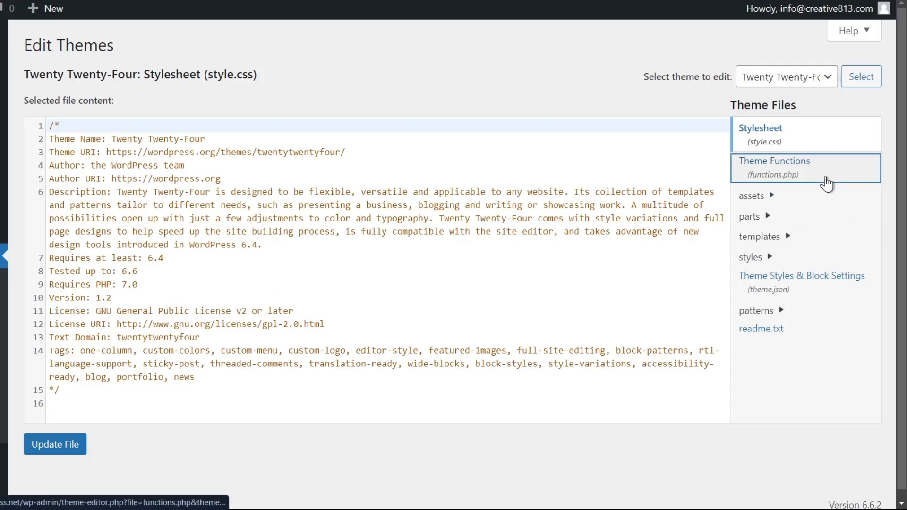
{"action": "left_click", "coordinate": [775, 167]}
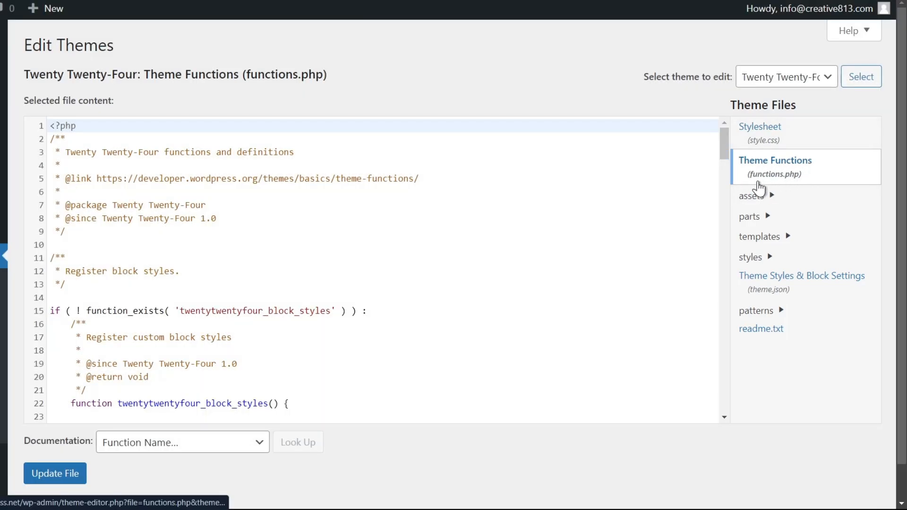
{"action": "mouse_move", "coordinate": [793, 186]}
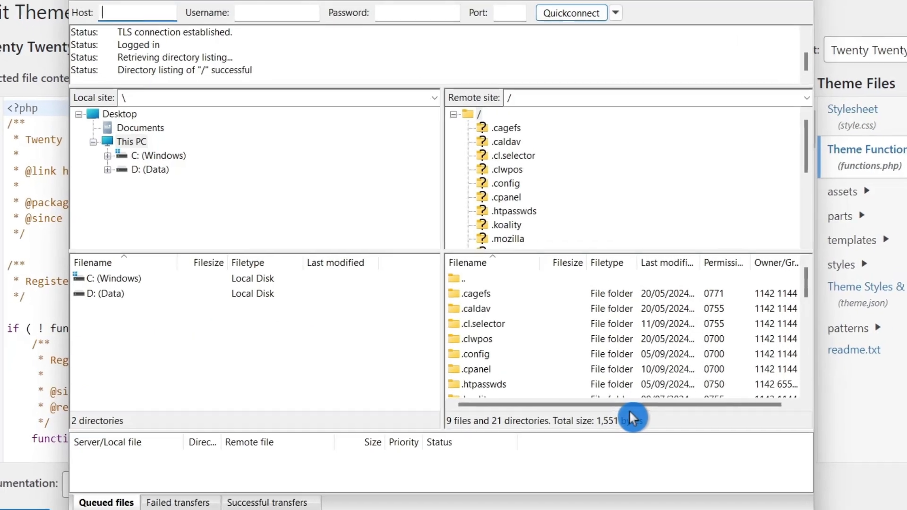
Step: Navigate public_html/wp-content/themes/twentytwentyfour and open functions.php for editing
{"action": "scroll", "scroll_direction": "down", "scroll_amount": 3}
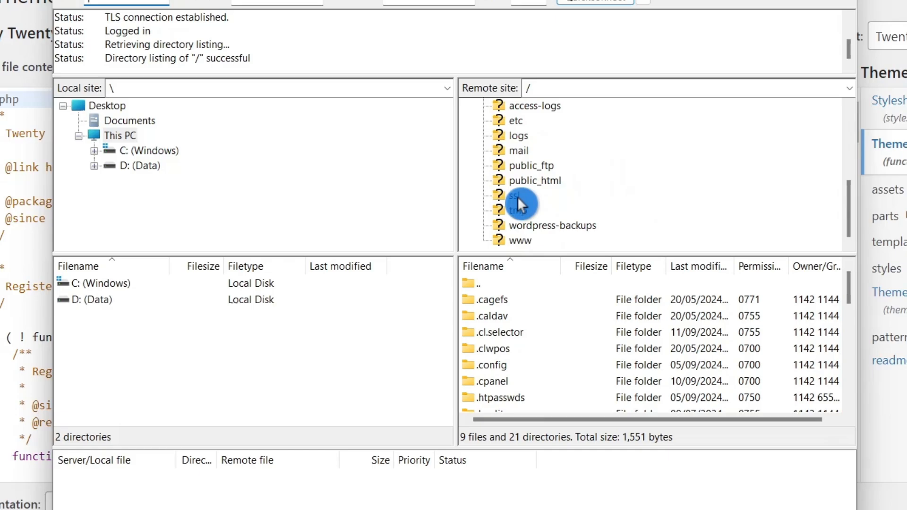
{"action": "double_click", "coordinate": [532, 180]}
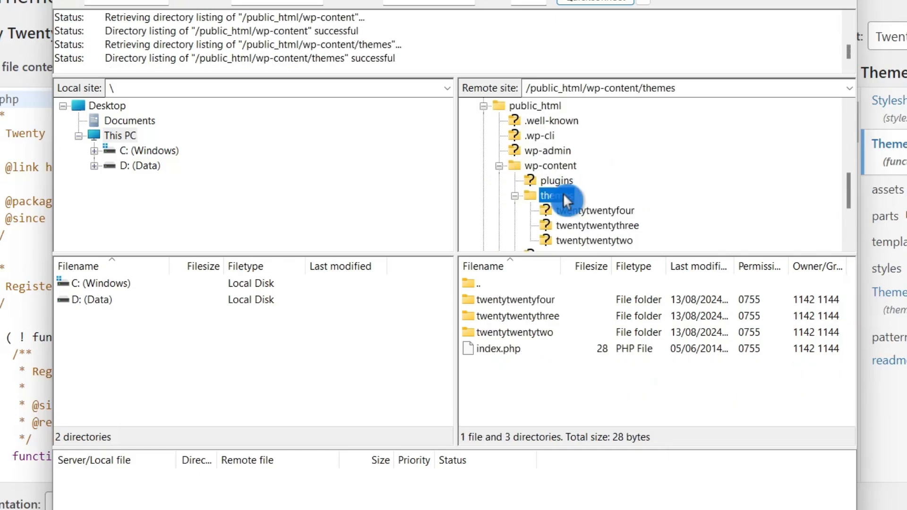
{"action": "double_click", "coordinate": [601, 210]}
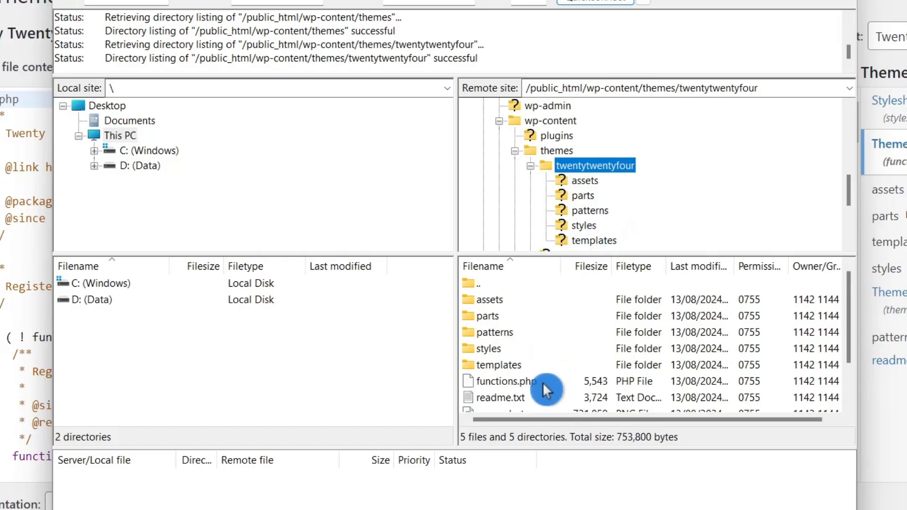
{"action": "left_click", "coordinate": [506, 381]}
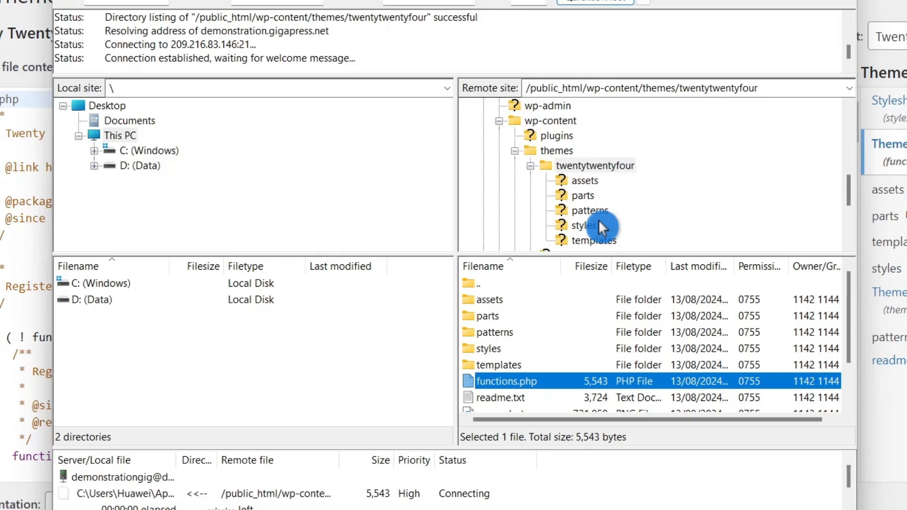
{"action": "double_click", "coordinate": [506, 381]}
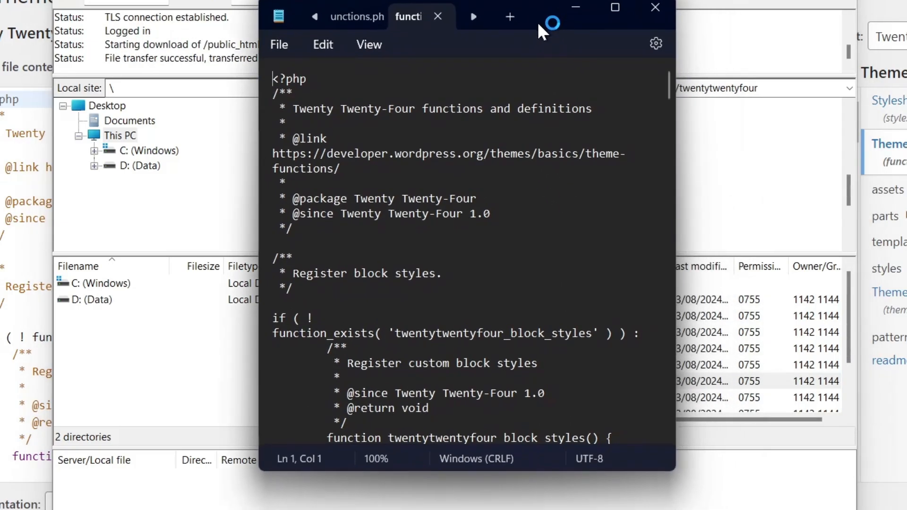
{"action": "mouse_move", "coordinate": [552, 37]}
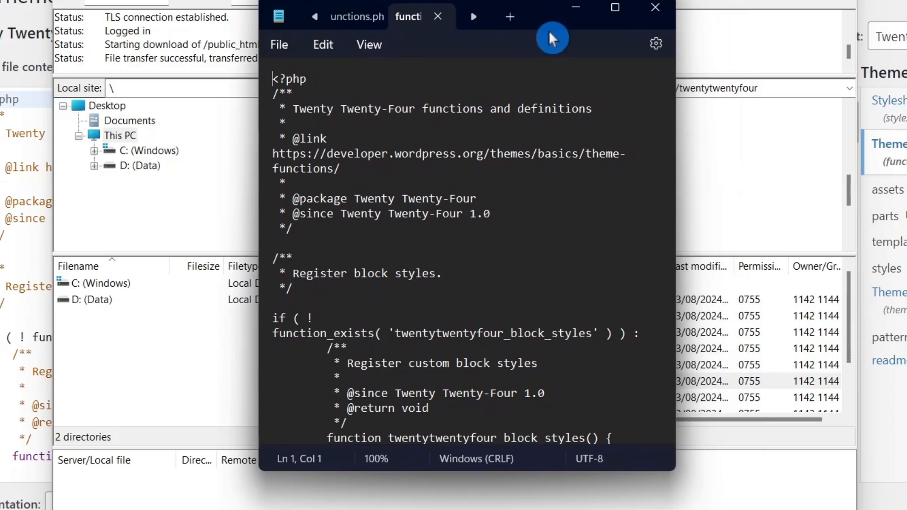
Step: Search the open functions.php for 'add_image_size' with the Find box
{"action": "key", "text": "Ctrl+f"}
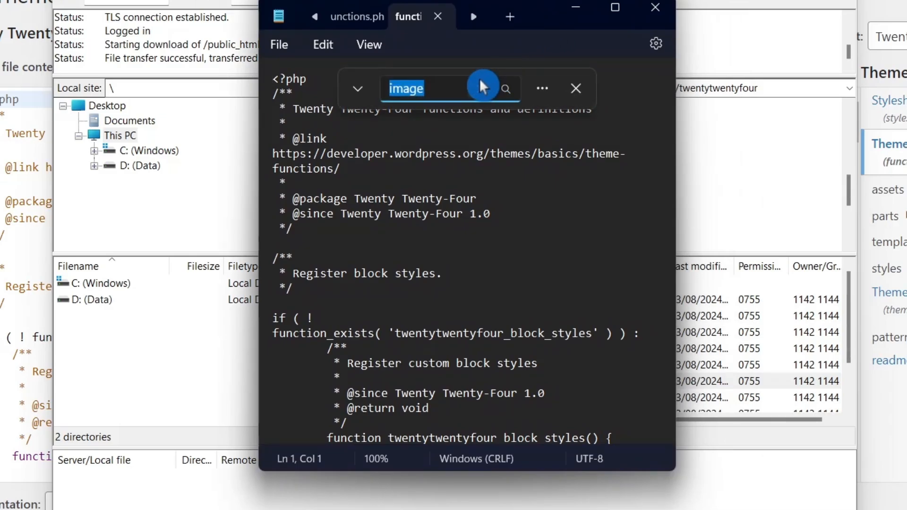
{"action": "type", "text": "add_im"}
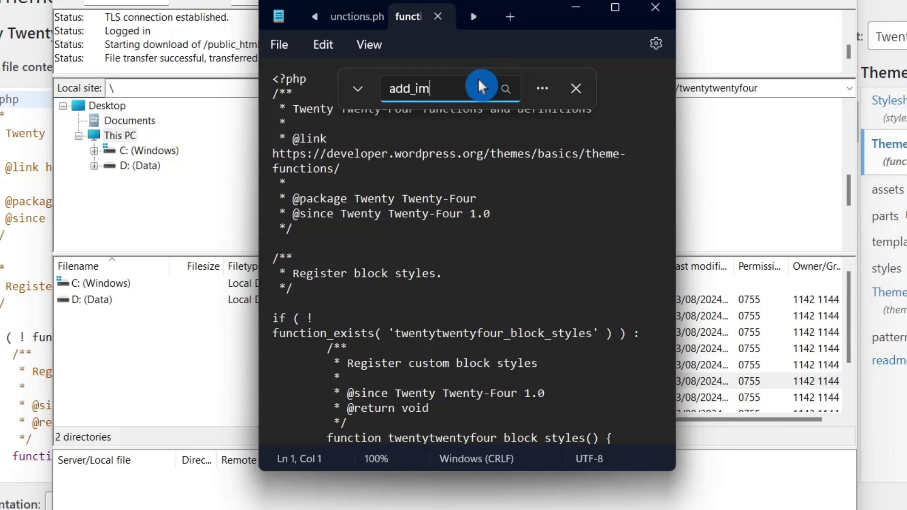
{"action": "type", "text": "age_size"}
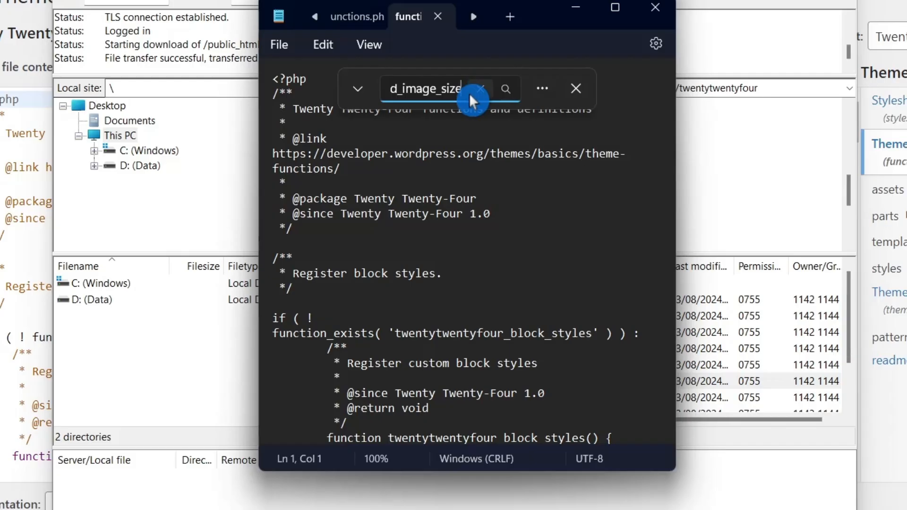
{"action": "left_click", "coordinate": [505, 89]}
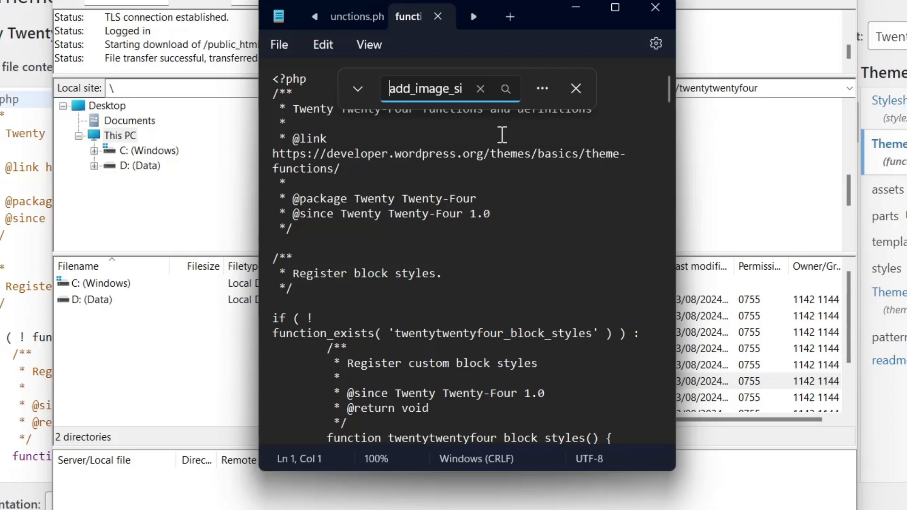
{"action": "mouse_move", "coordinate": [620, 33]}
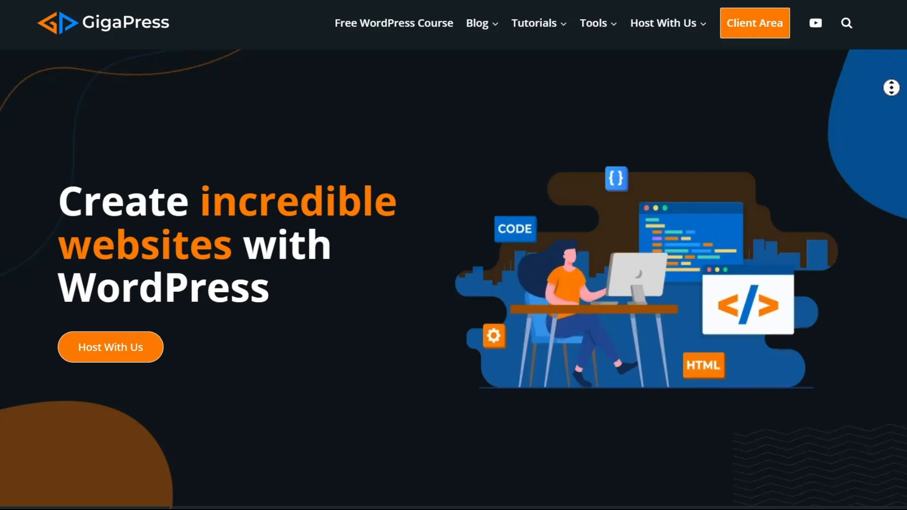
Step: Scroll the GigaPress homepage down to the Popular Guides section
{"action": "scroll", "scroll_direction": "down", "scroll_amount": 3}
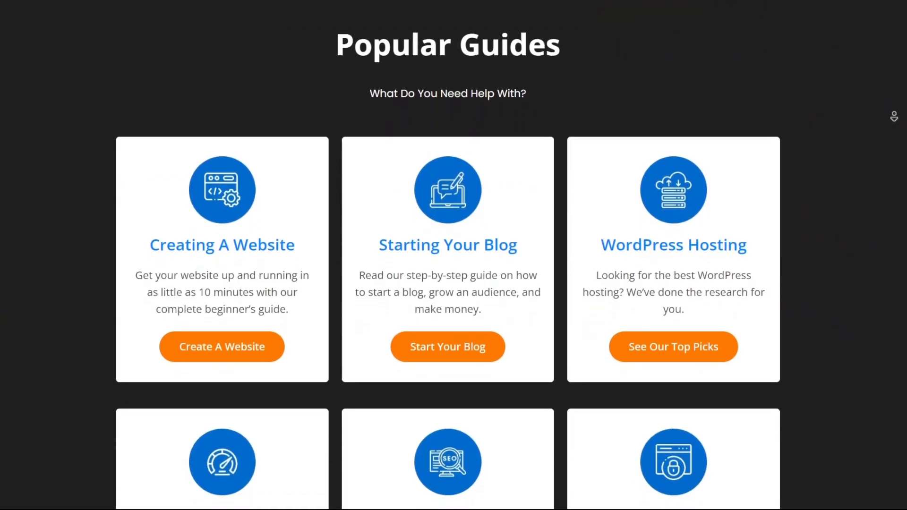
{"action": "scroll", "scroll_direction": "down", "scroll_amount": 3}
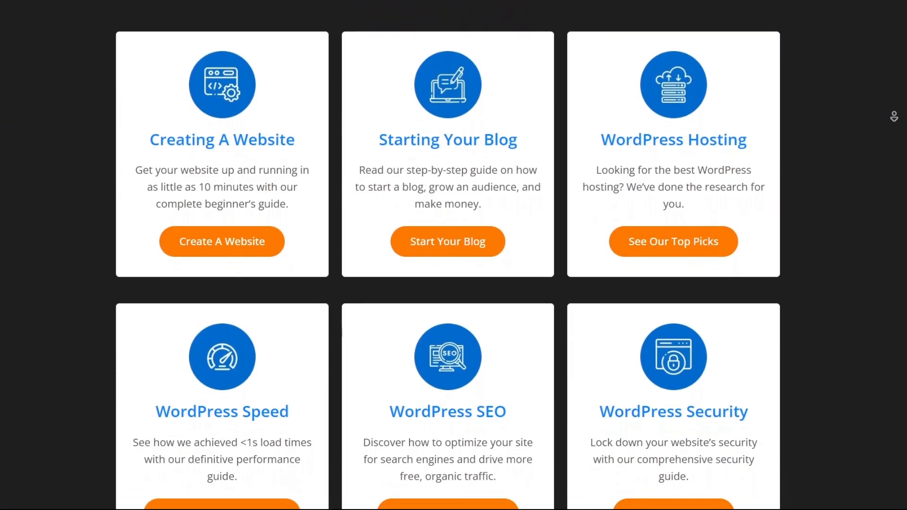